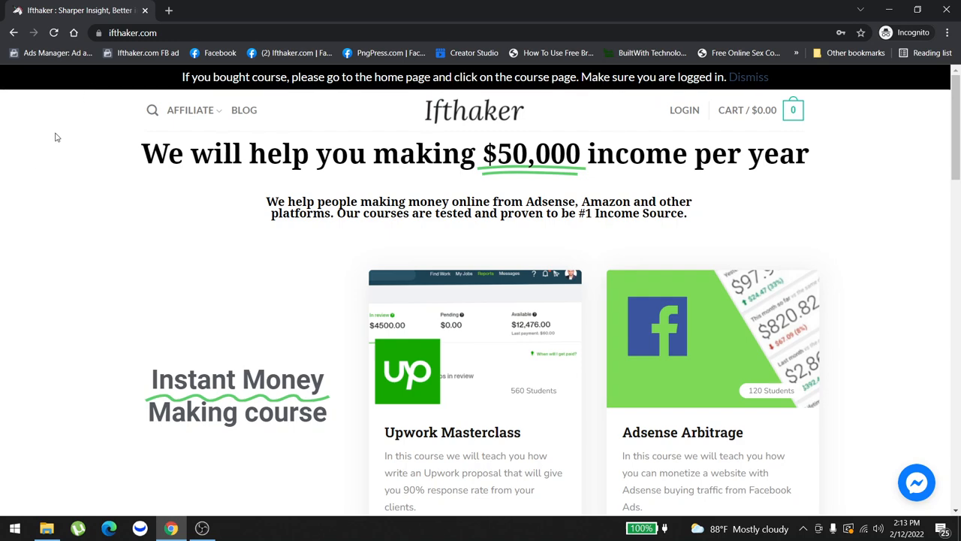
- Scroll the homepage and open the Adsense Arbitrage course link in a new tab
{"action": "scroll", "scroll_direction": "down", "scroll_amount": 3}
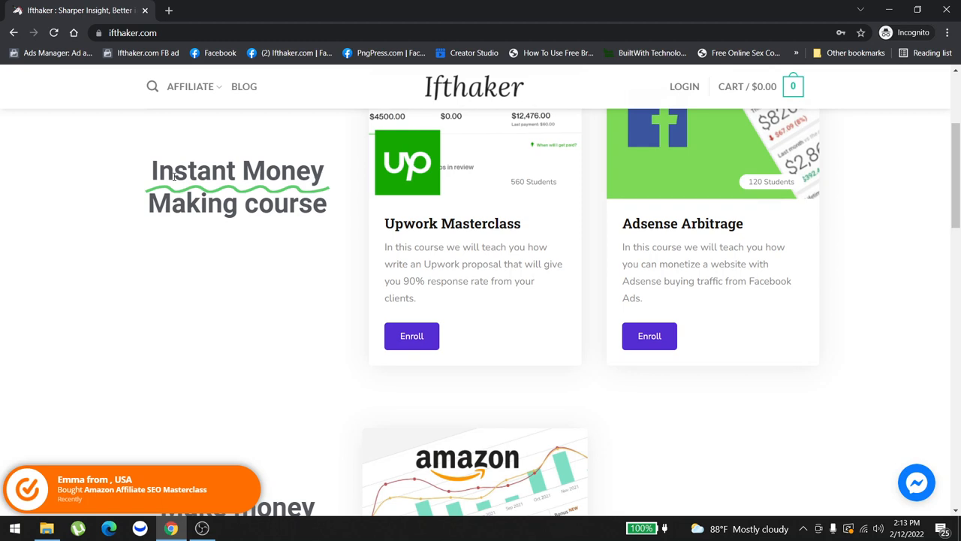
{"action": "mouse_move", "coordinate": [411, 336]}
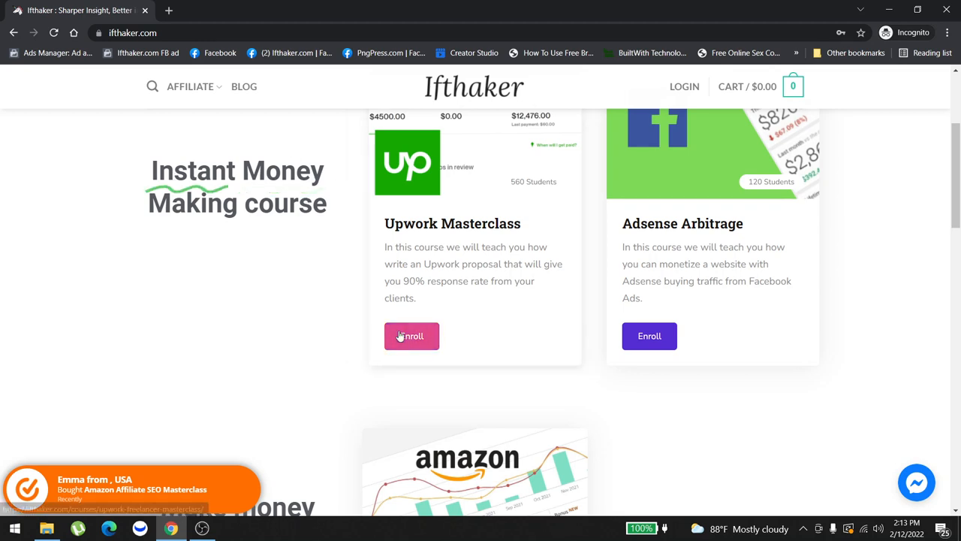
{"action": "right_click", "coordinate": [649, 336]}
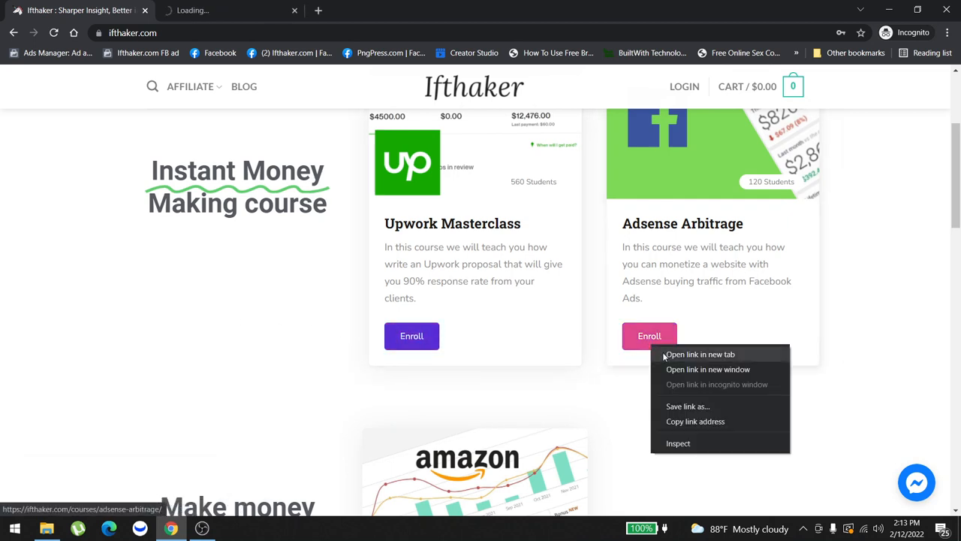
{"action": "left_click", "coordinate": [699, 353]}
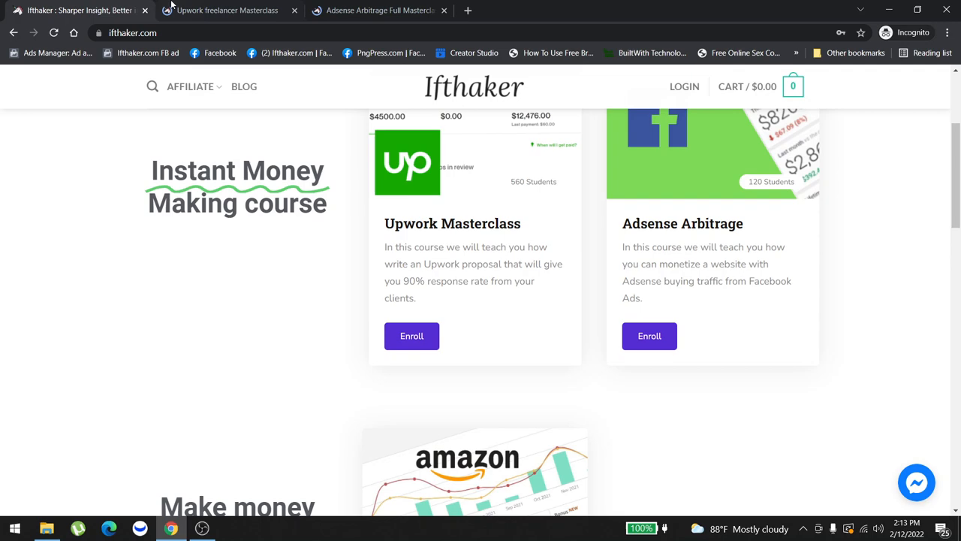
- Review the Upwork Masterclass description, $250 price, requirements and lessons through the bonus lesson
{"action": "left_click", "coordinate": [412, 335]}
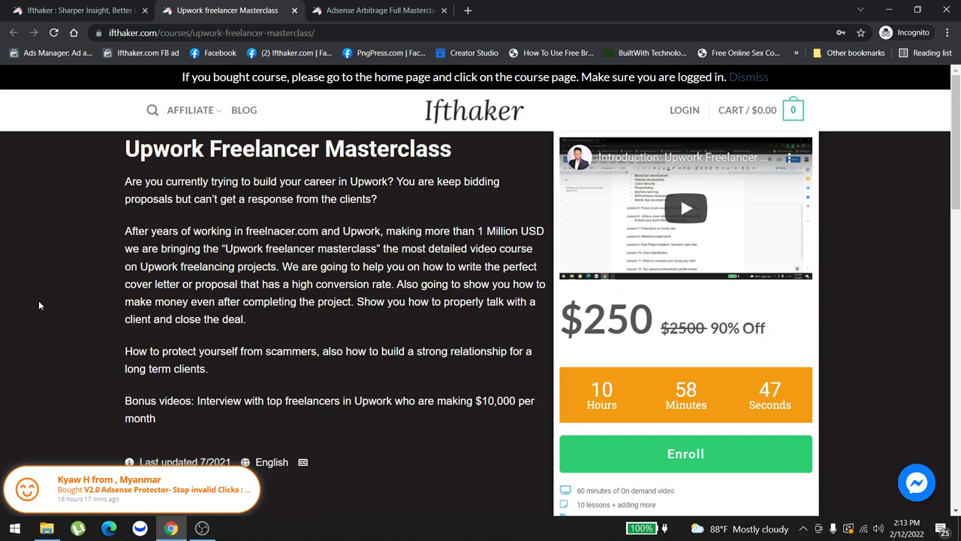
{"action": "scroll", "scroll_direction": "down", "scroll_amount": 3}
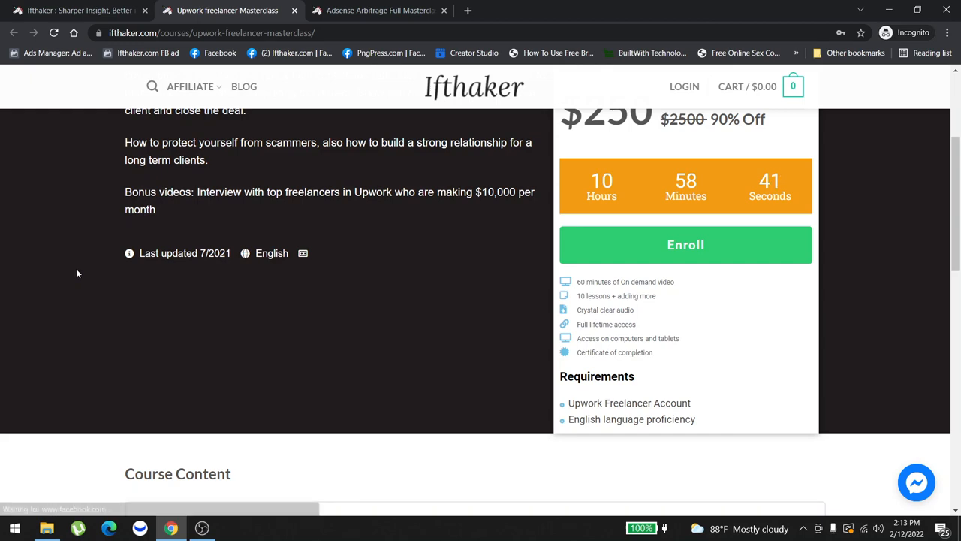
{"action": "scroll", "scroll_direction": "down", "scroll_amount": 3}
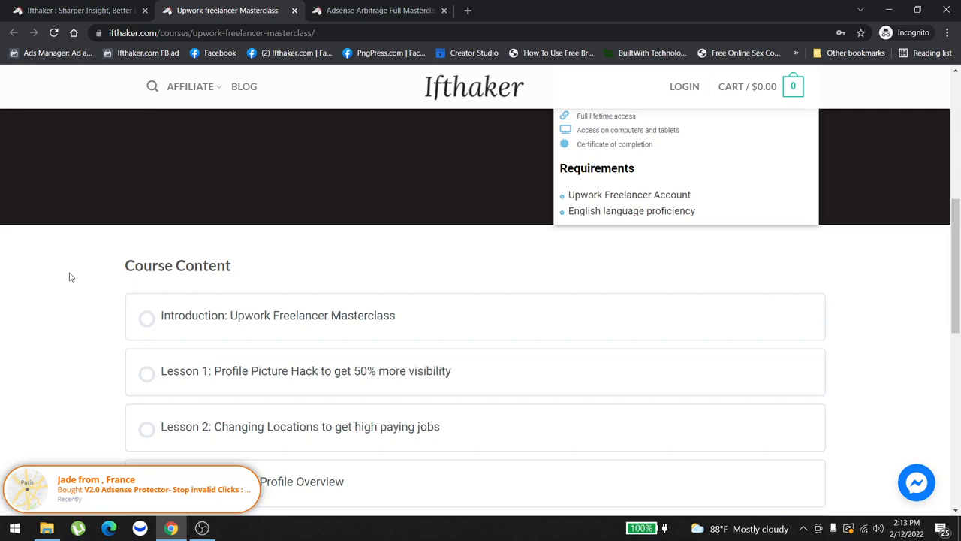
{"action": "scroll", "scroll_direction": "down", "scroll_amount": 3}
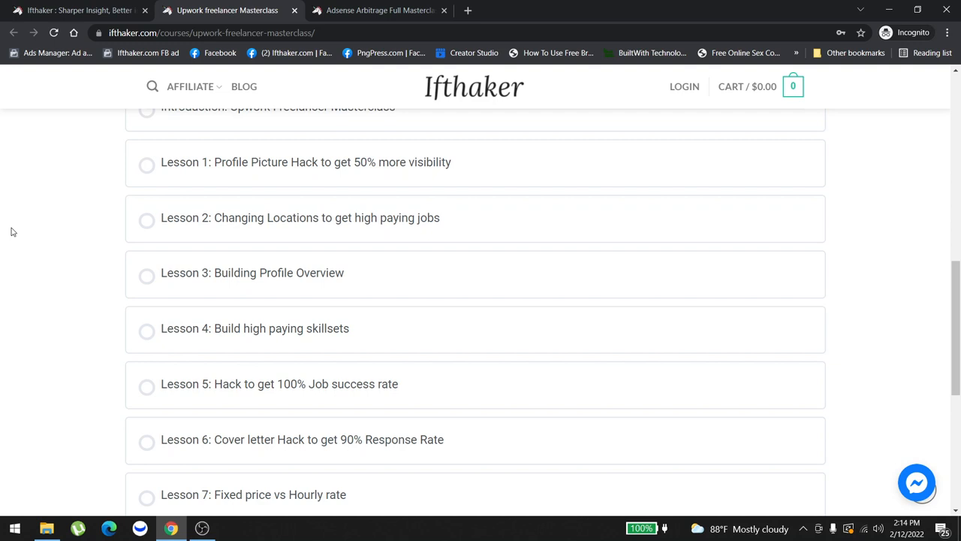
{"action": "scroll", "scroll_direction": "down", "scroll_amount": 3}
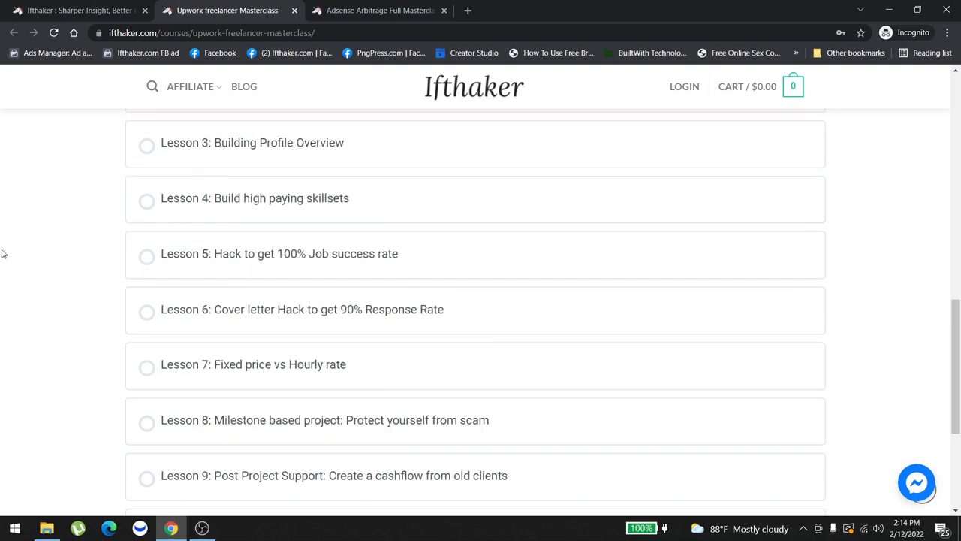
{"action": "scroll", "scroll_direction": "down", "scroll_amount": 3}
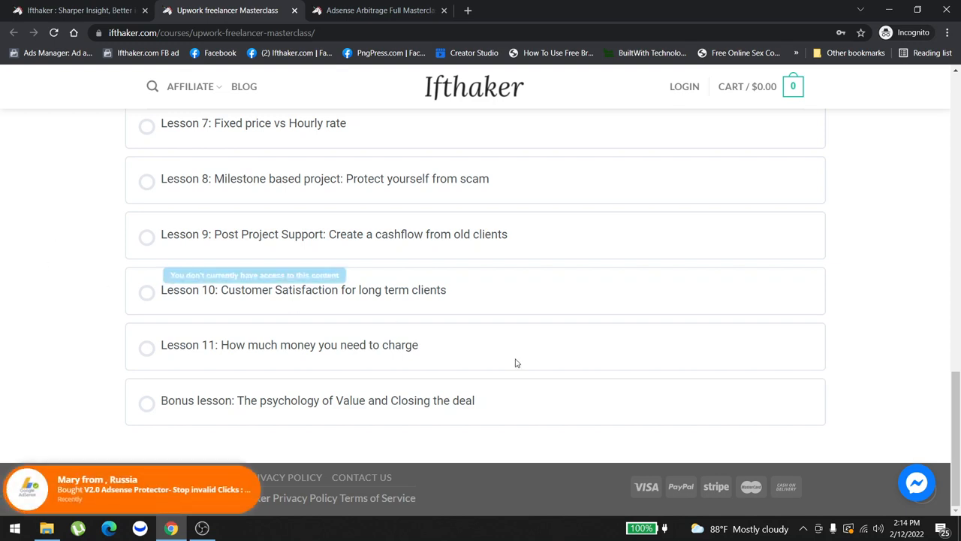
{"action": "mouse_move", "coordinate": [2, 284]}
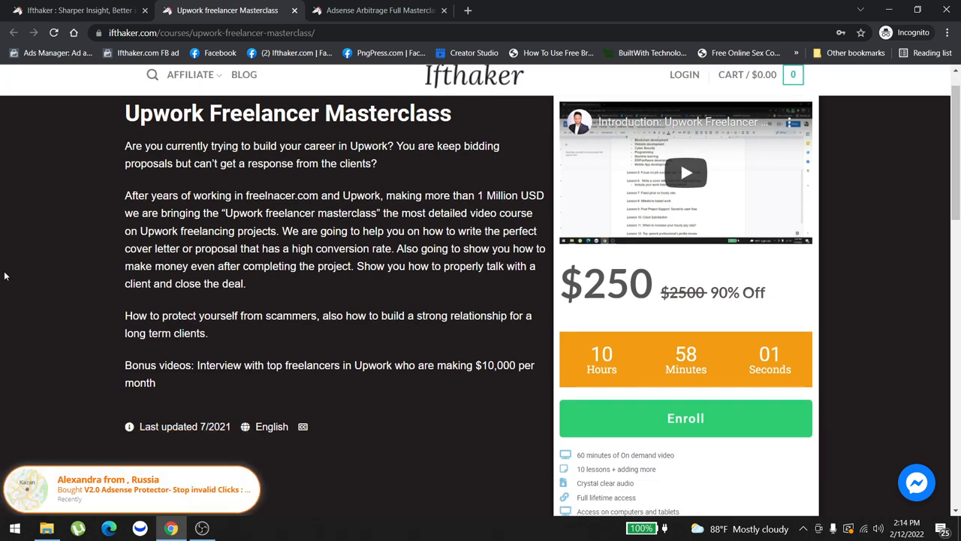
{"action": "scroll", "scroll_direction": "down", "scroll_amount": 3}
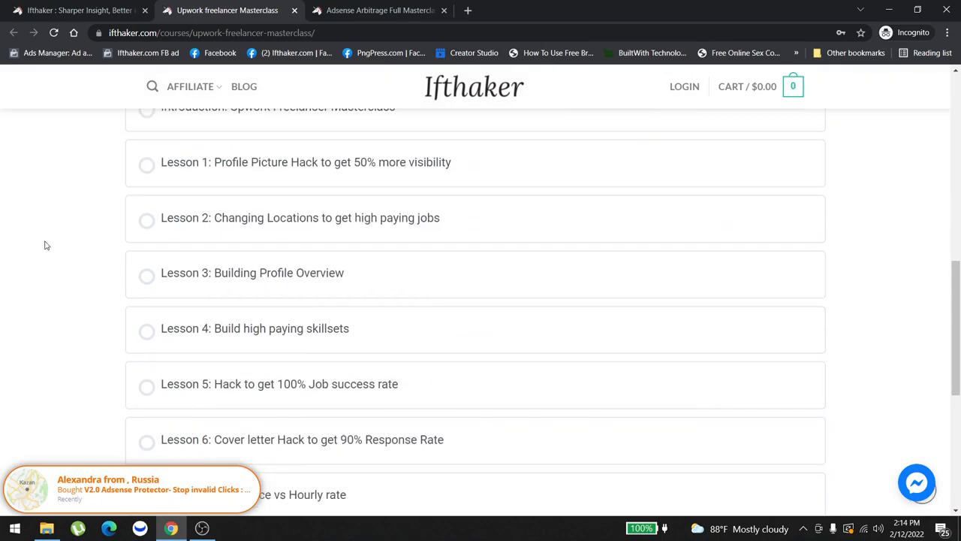
- Switch to the Adsense Arbitrage tab and review its $200 price and requirements
{"action": "left_click", "coordinate": [380, 10]}
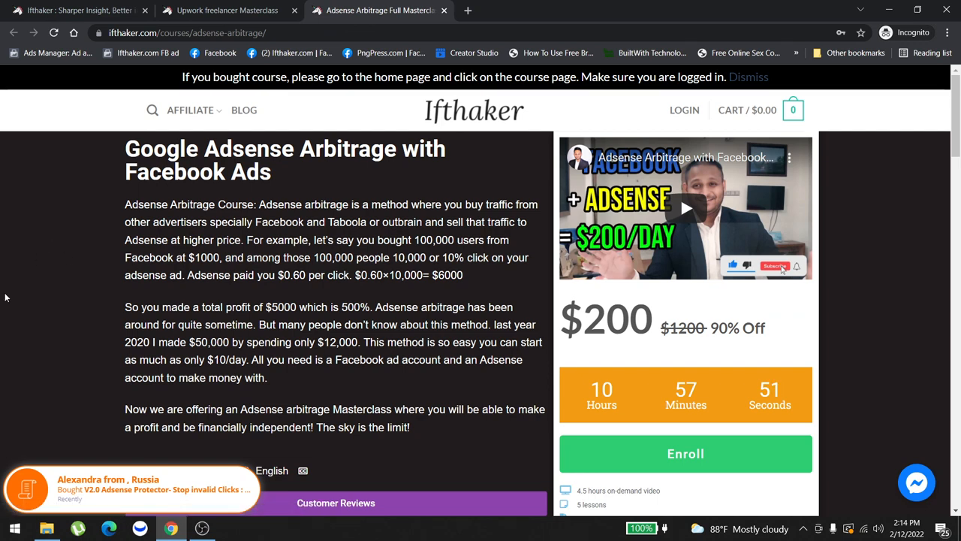
{"action": "scroll", "scroll_direction": "down", "scroll_amount": 3}
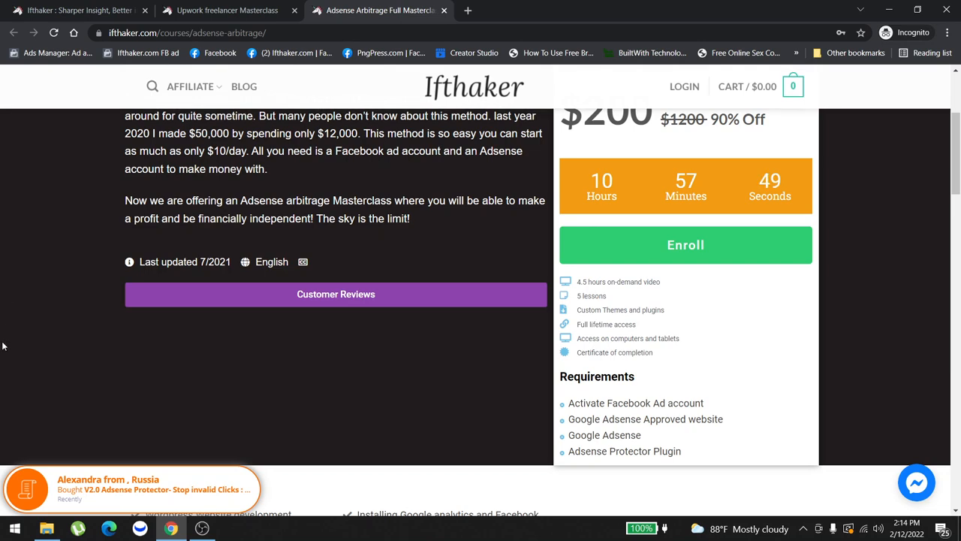
{"action": "scroll", "scroll_direction": "down", "scroll_amount": 3}
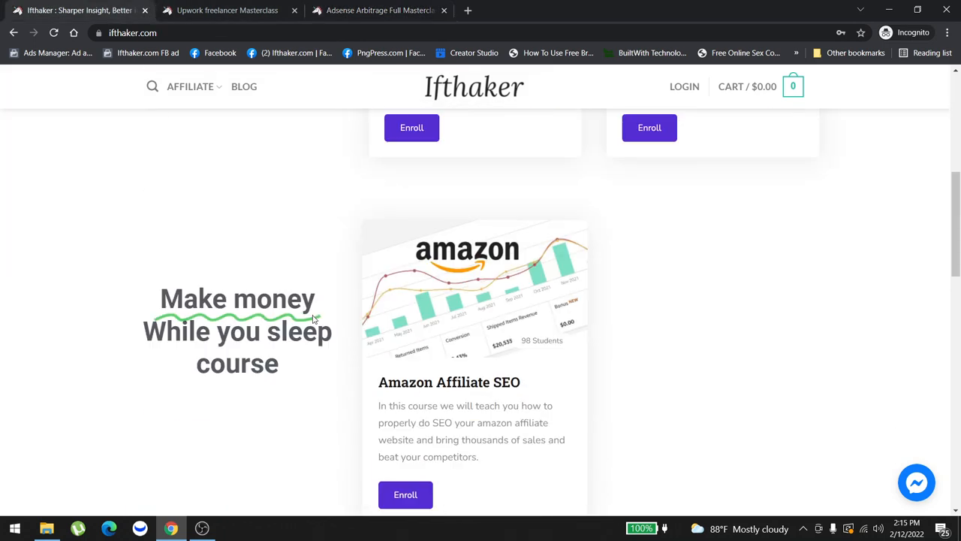
{"action": "mouse_move", "coordinate": [3, 396]}
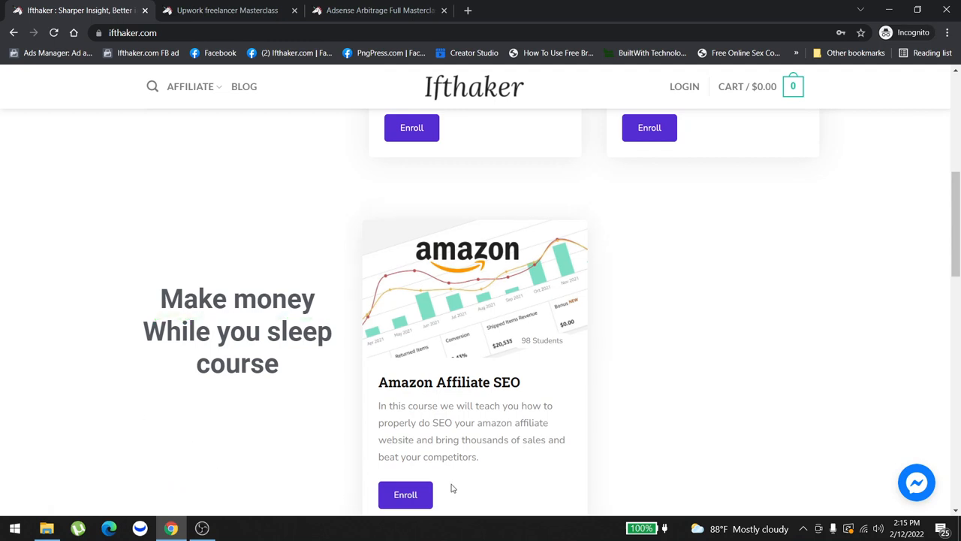
- Open the Amazon Affiliate SEO masterclass from its homepage card in a fourth tab
{"action": "left_click", "coordinate": [406, 494]}
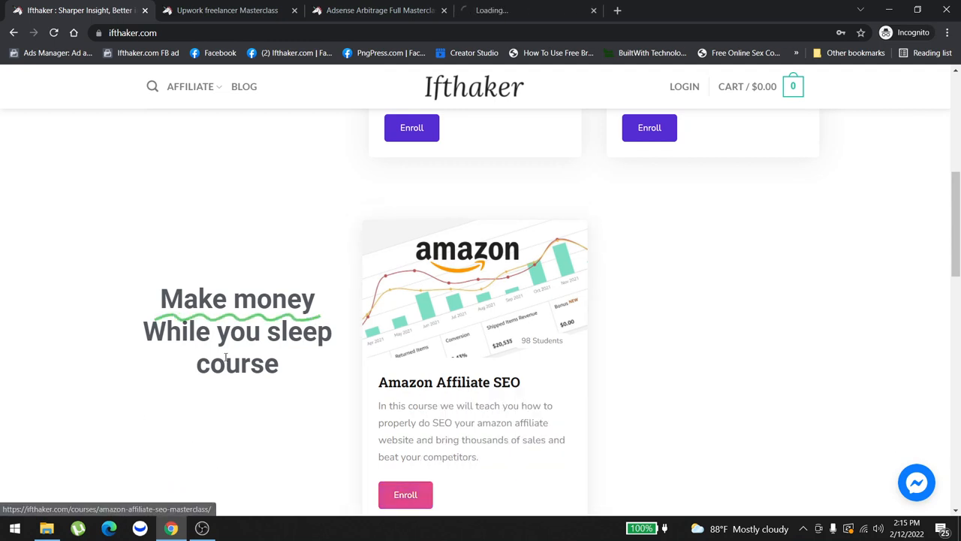
{"action": "left_click", "coordinate": [406, 494]}
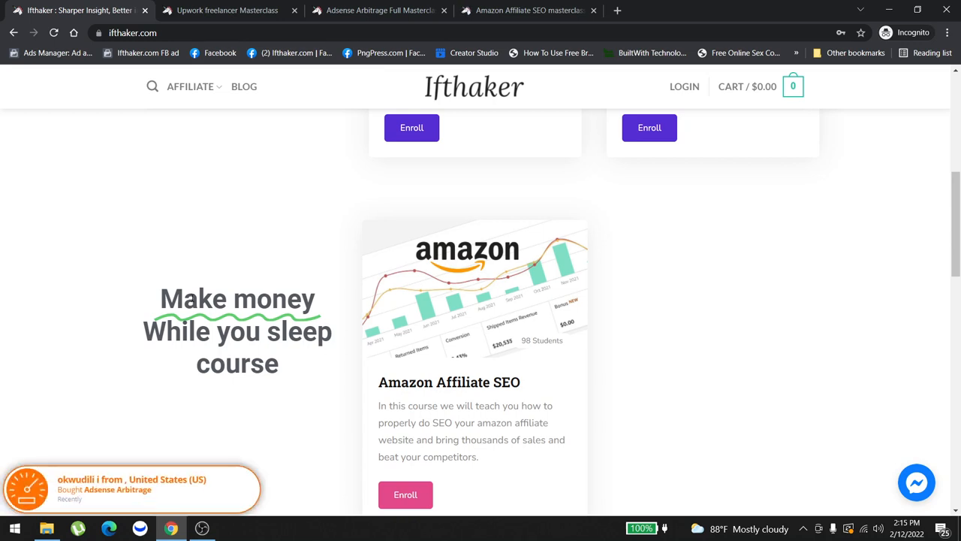
{"action": "left_click", "coordinate": [405, 494]}
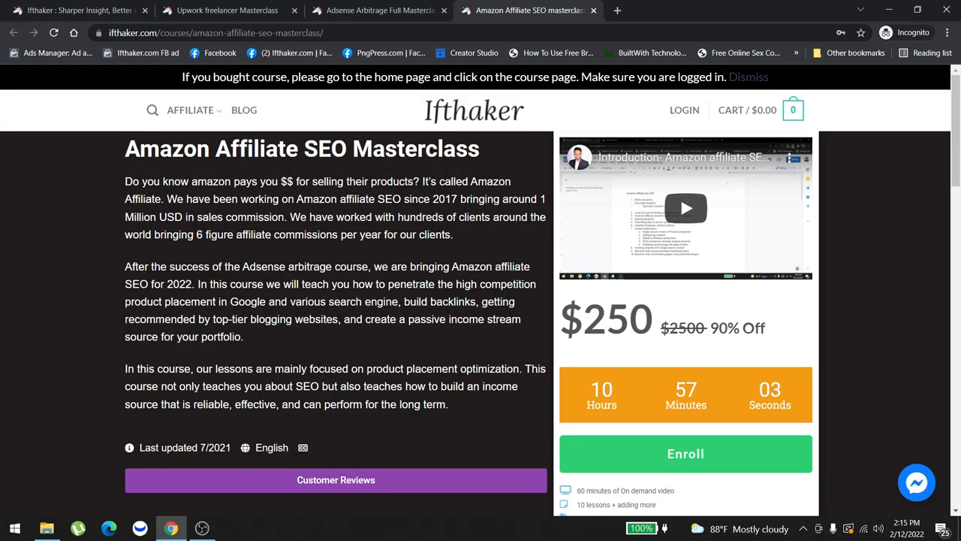
{"action": "scroll", "scroll_direction": "down", "scroll_amount": 3}
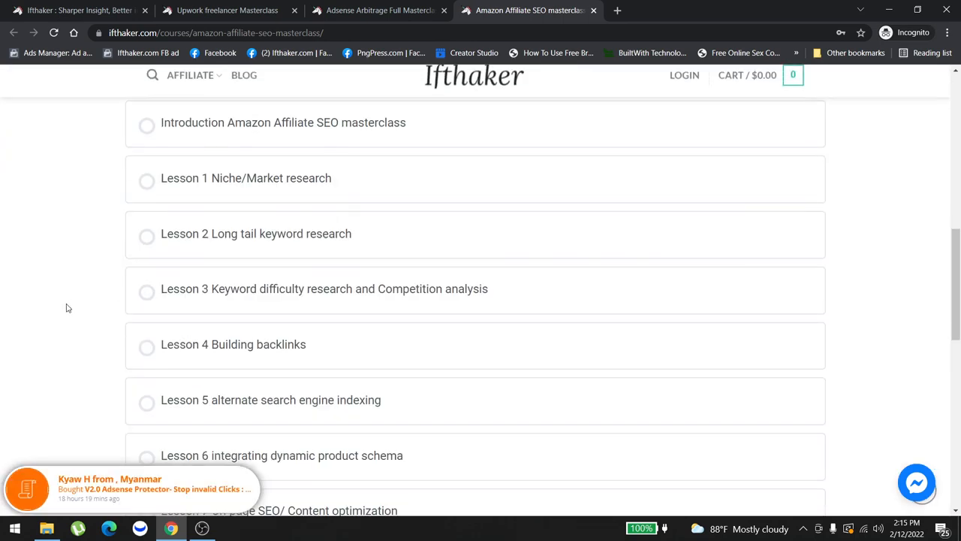
{"action": "scroll", "scroll_direction": "down", "scroll_amount": 3}
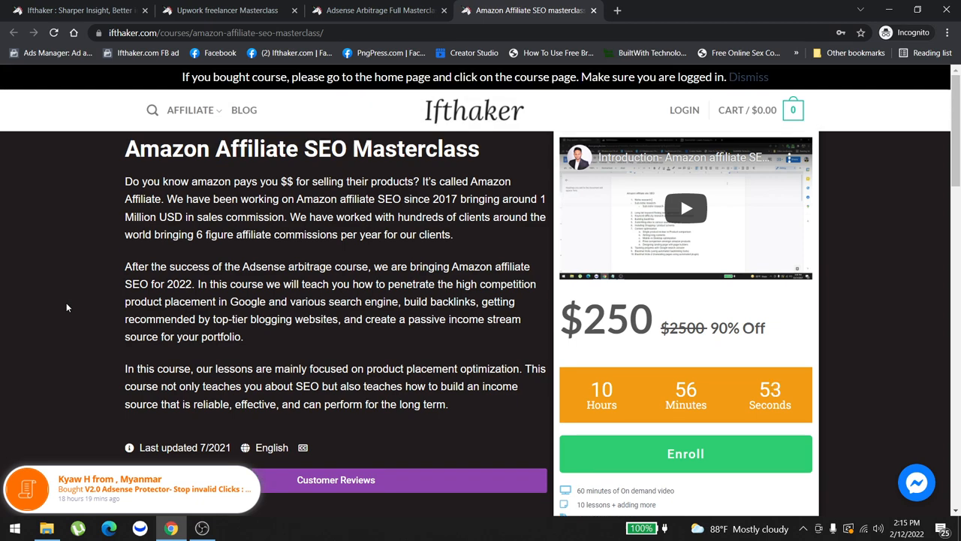
{"action": "scroll", "scroll_direction": "down", "scroll_amount": 3}
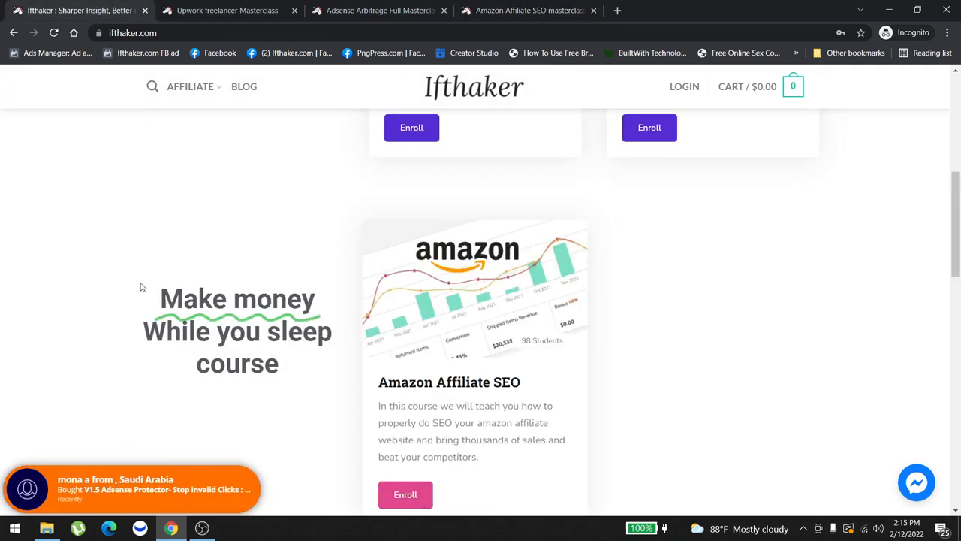
{"action": "scroll", "scroll_direction": "up", "scroll_amount": 3}
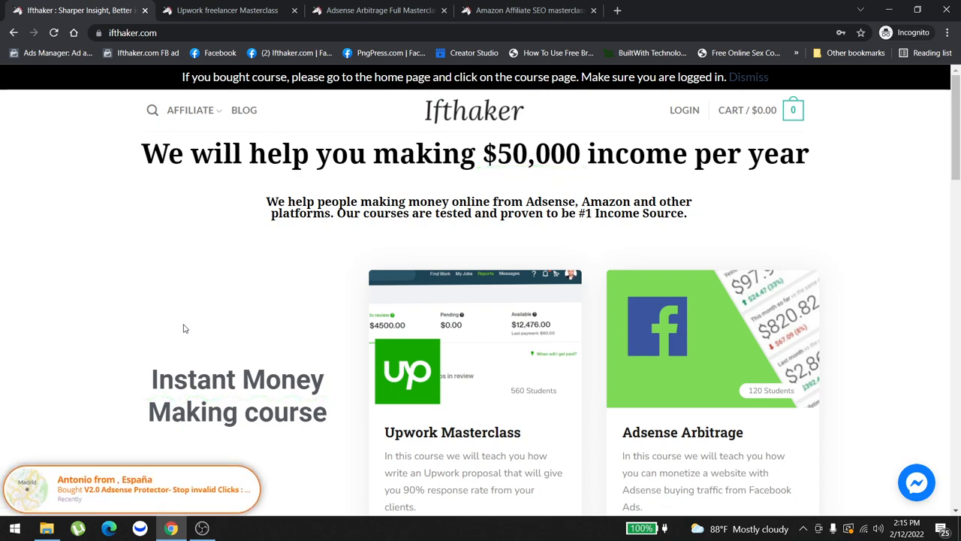
{"action": "scroll", "scroll_direction": "down", "scroll_amount": 3}
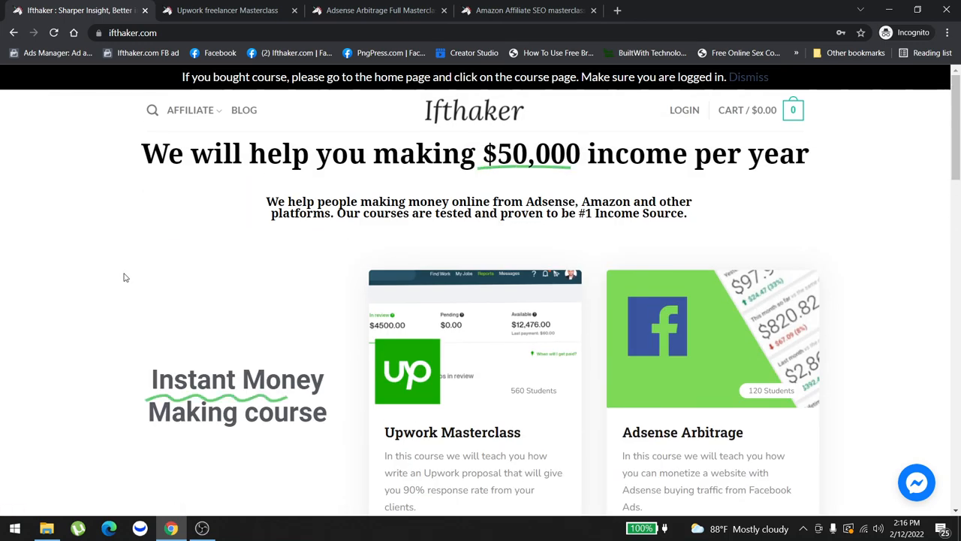
{"action": "scroll", "scroll_direction": "down", "scroll_amount": 3}
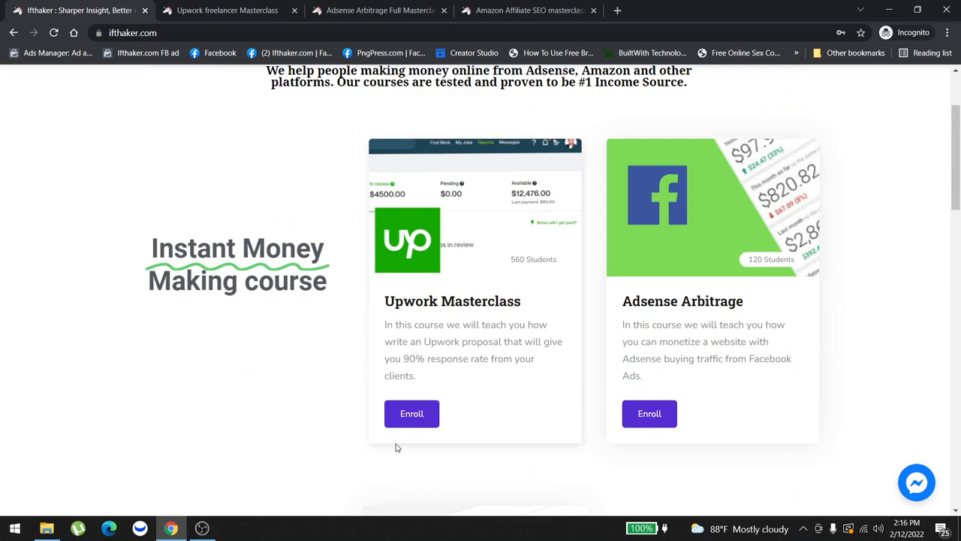
{"action": "scroll", "scroll_direction": "down", "scroll_amount": 3}
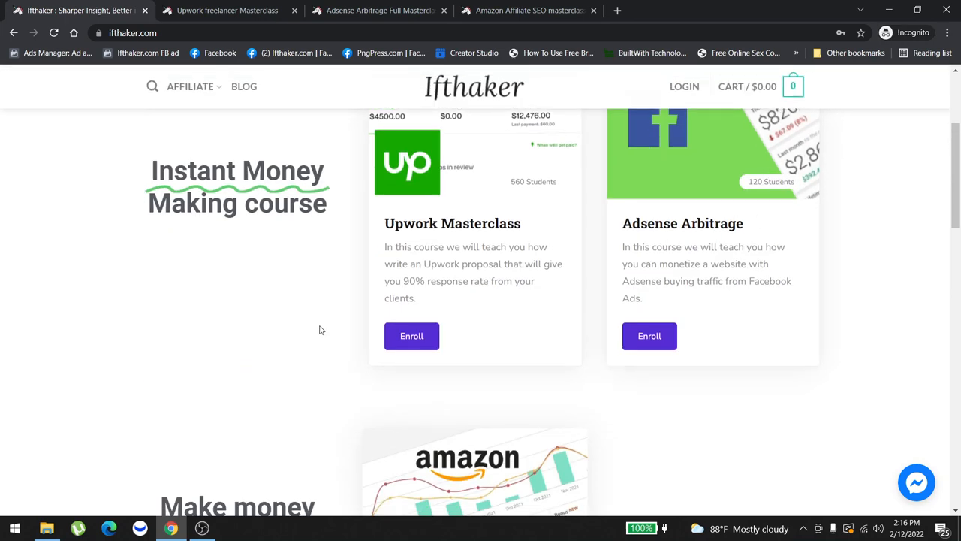
{"action": "scroll", "scroll_direction": "down", "scroll_amount": 3}
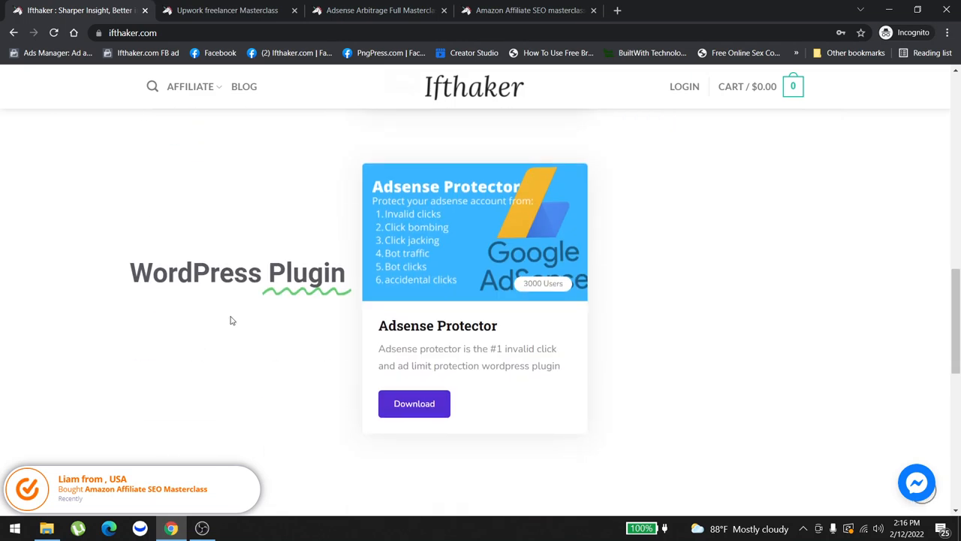
{"action": "mouse_move", "coordinate": [235, 321]}
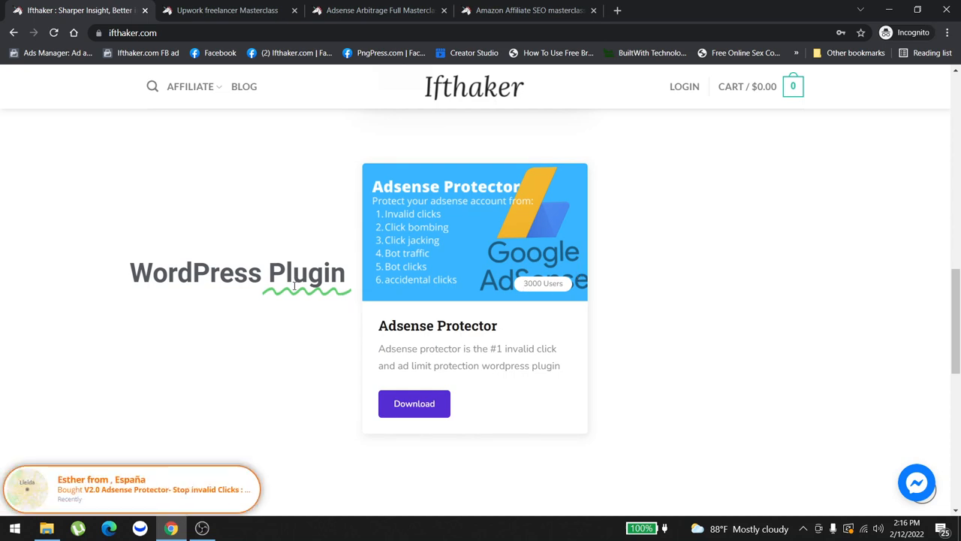
- Scroll past the WordPress Plugin section and open the Messenger chat bubble
{"action": "scroll", "scroll_direction": "down", "scroll_amount": 3}
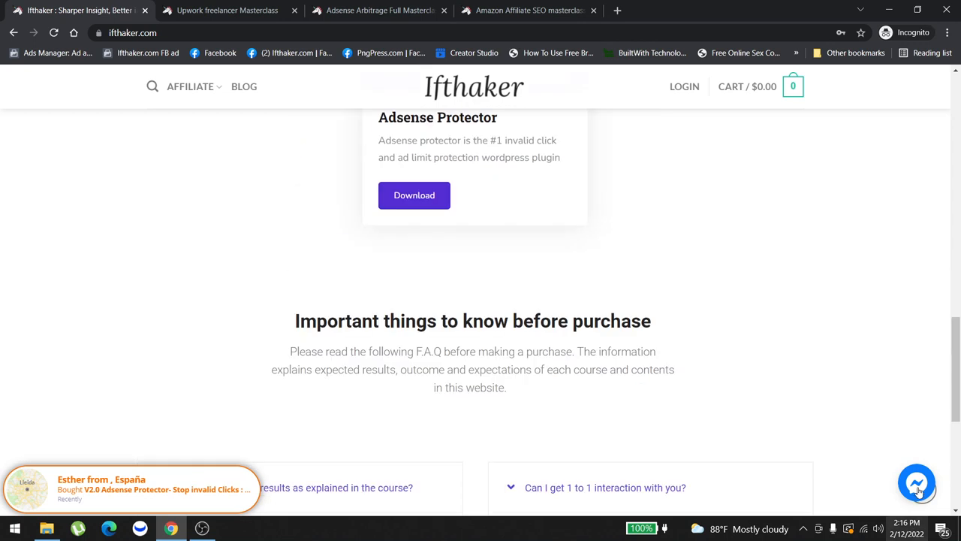
{"action": "left_click", "coordinate": [917, 483]}
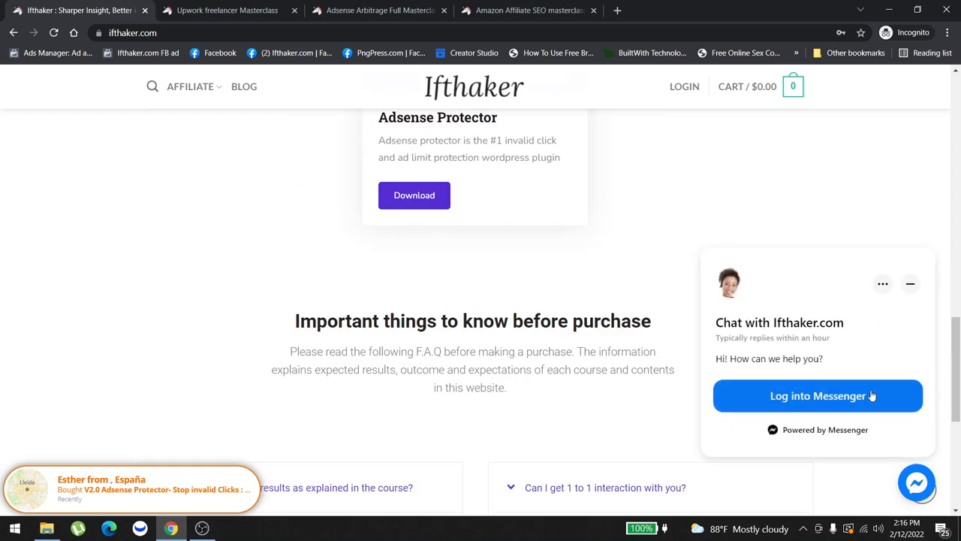